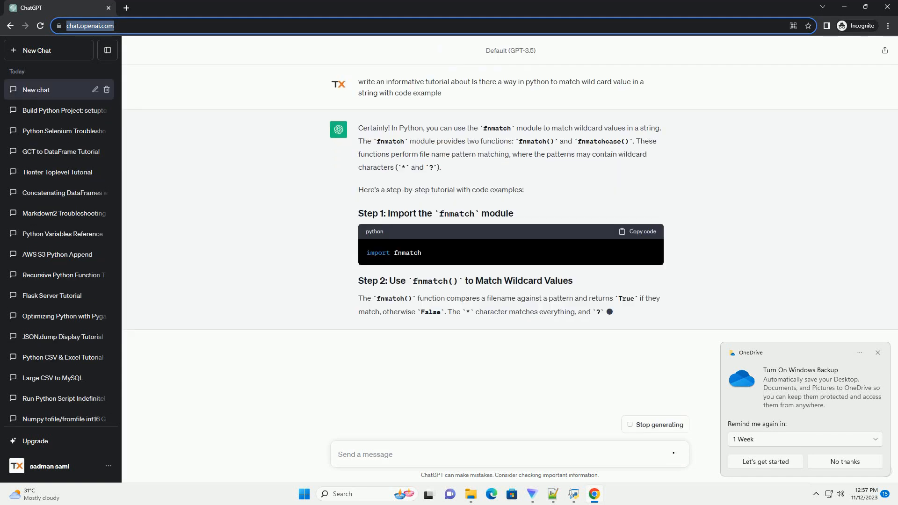
scroll(down, 3)
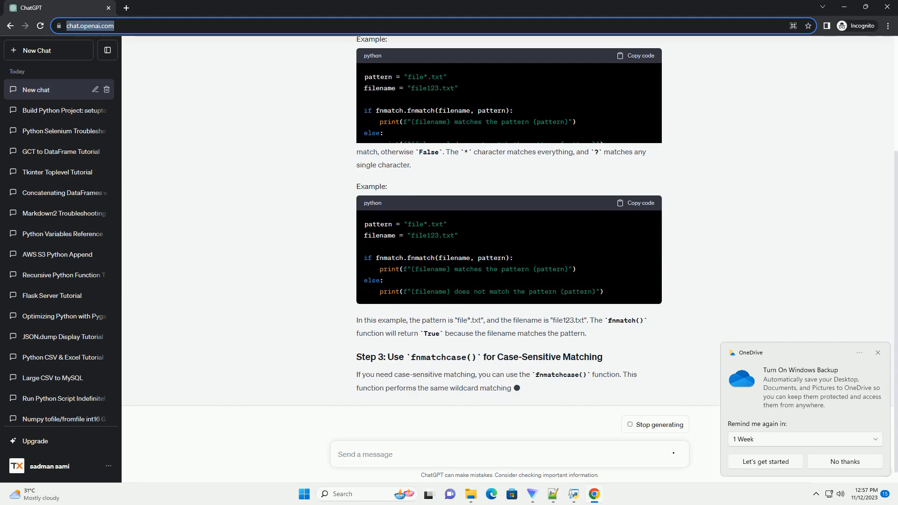
scroll(down, 3)
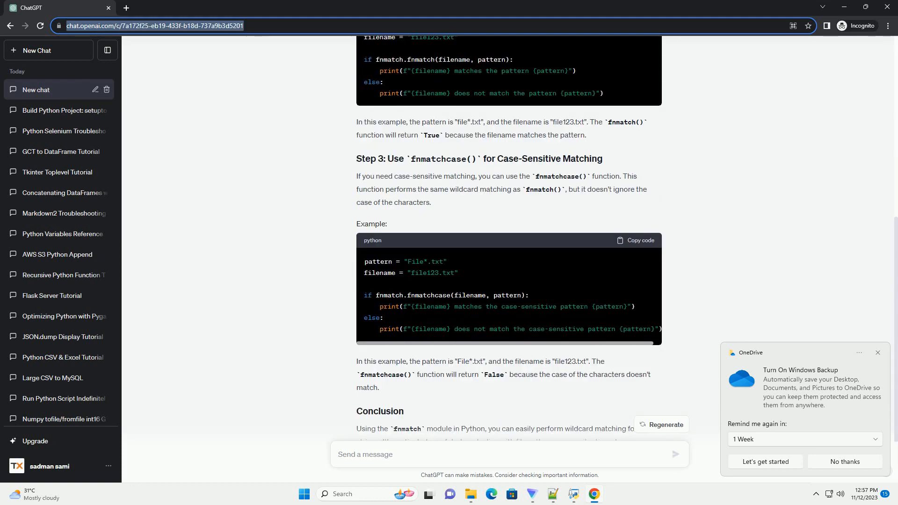